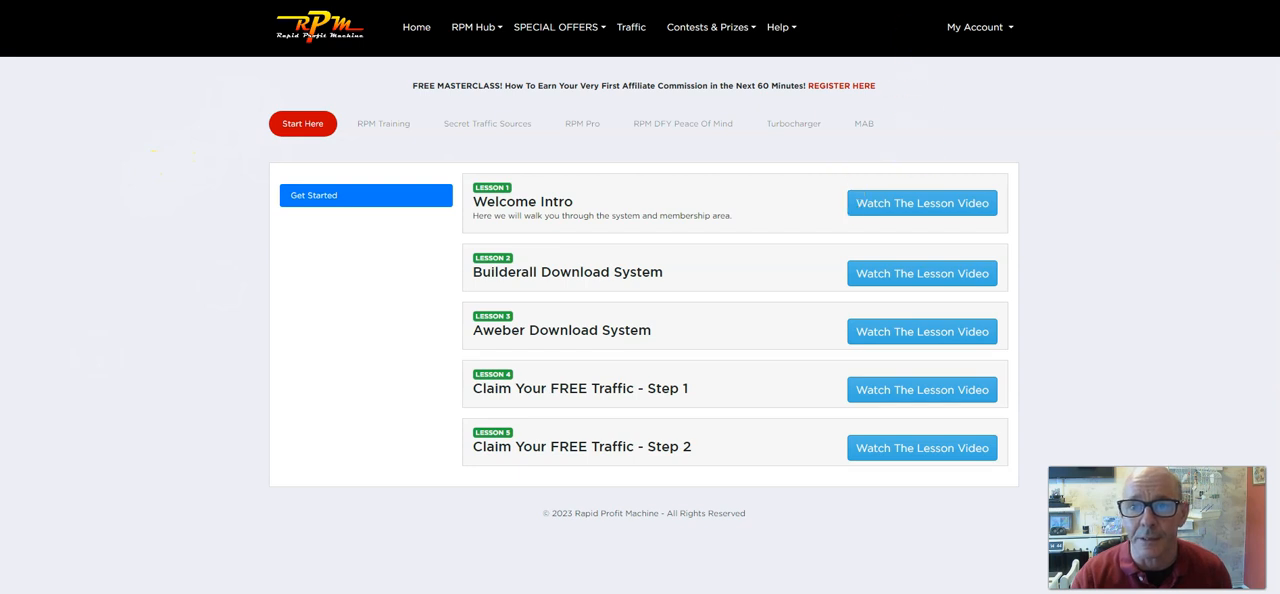
Show the Affiliate Marketing Basics lessons, from What Is Affiliate Marketing to What's Next?
left_click(922, 202)
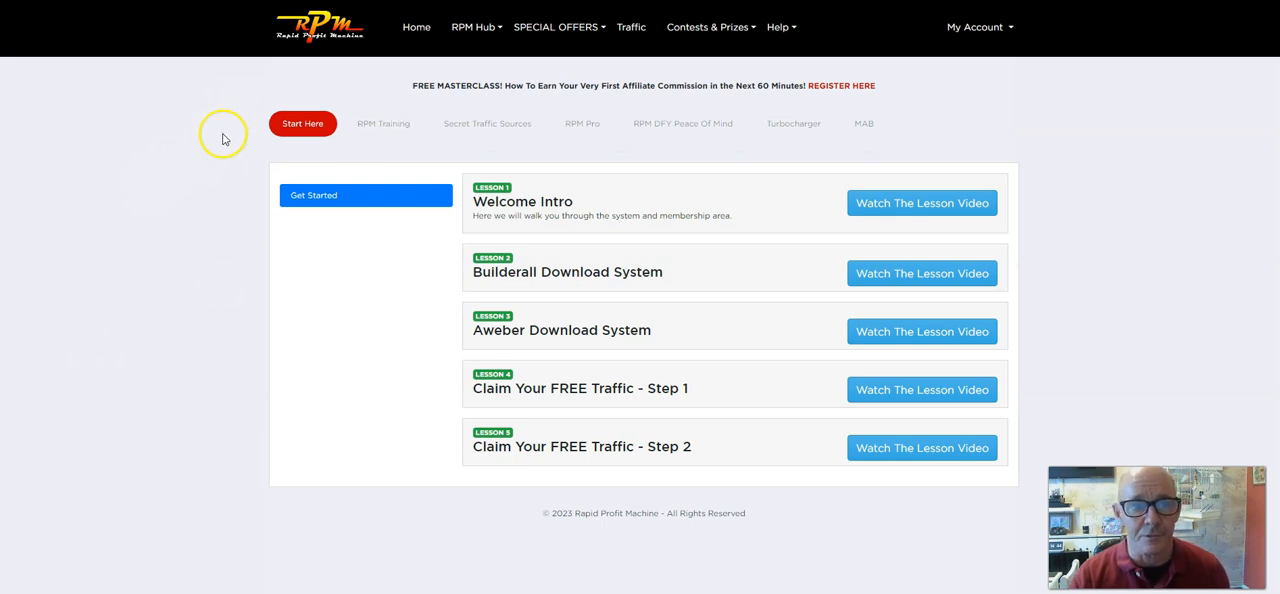
mouse_move(615, 148)
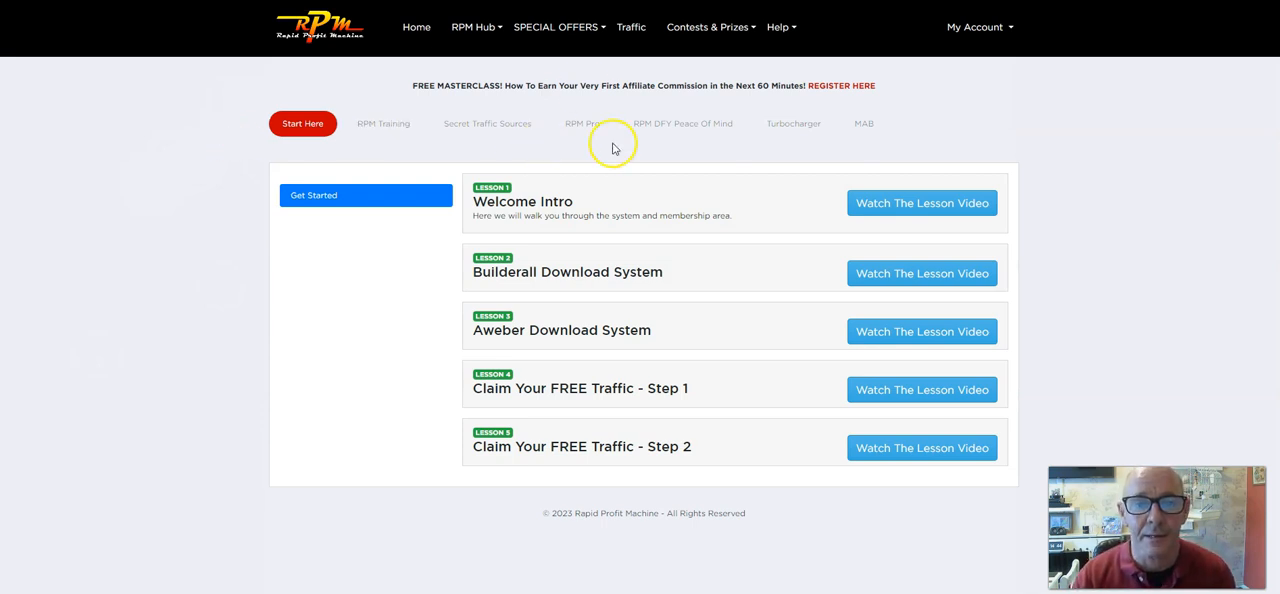
mouse_move(79, 196)
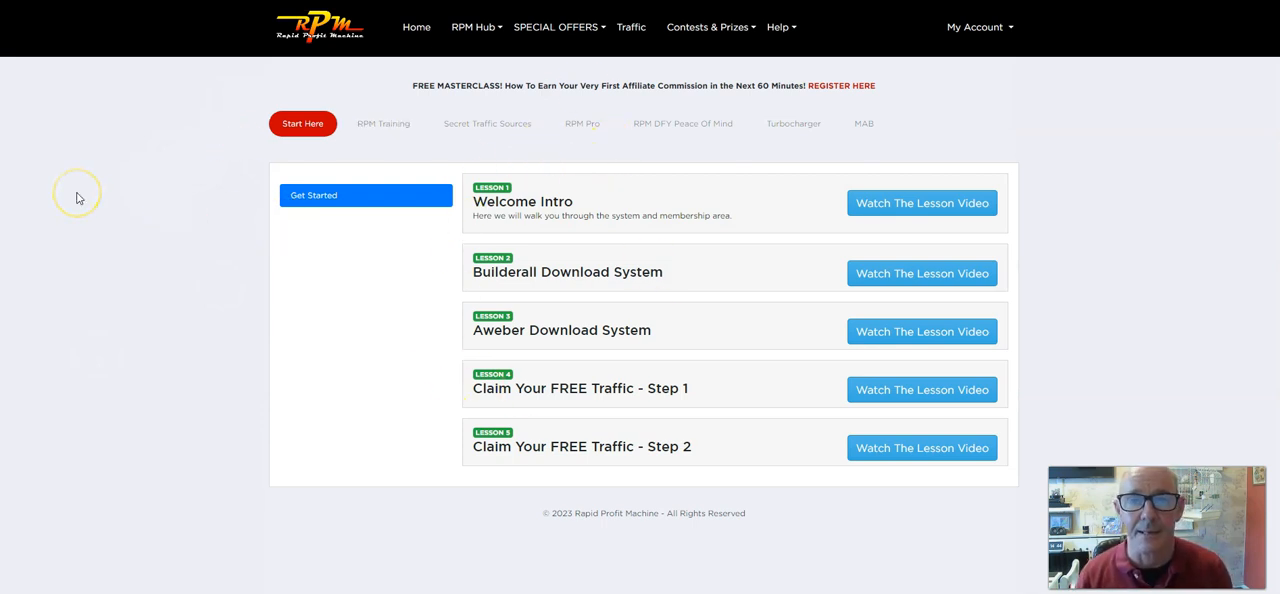
mouse_move(759, 230)
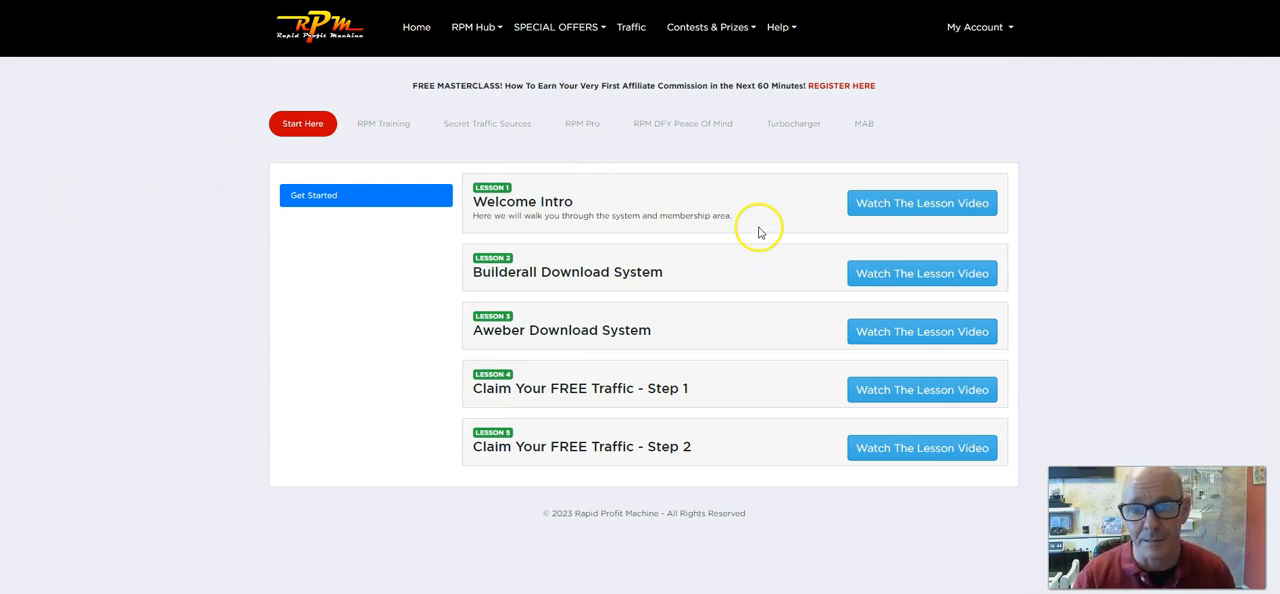
mouse_move(783, 190)
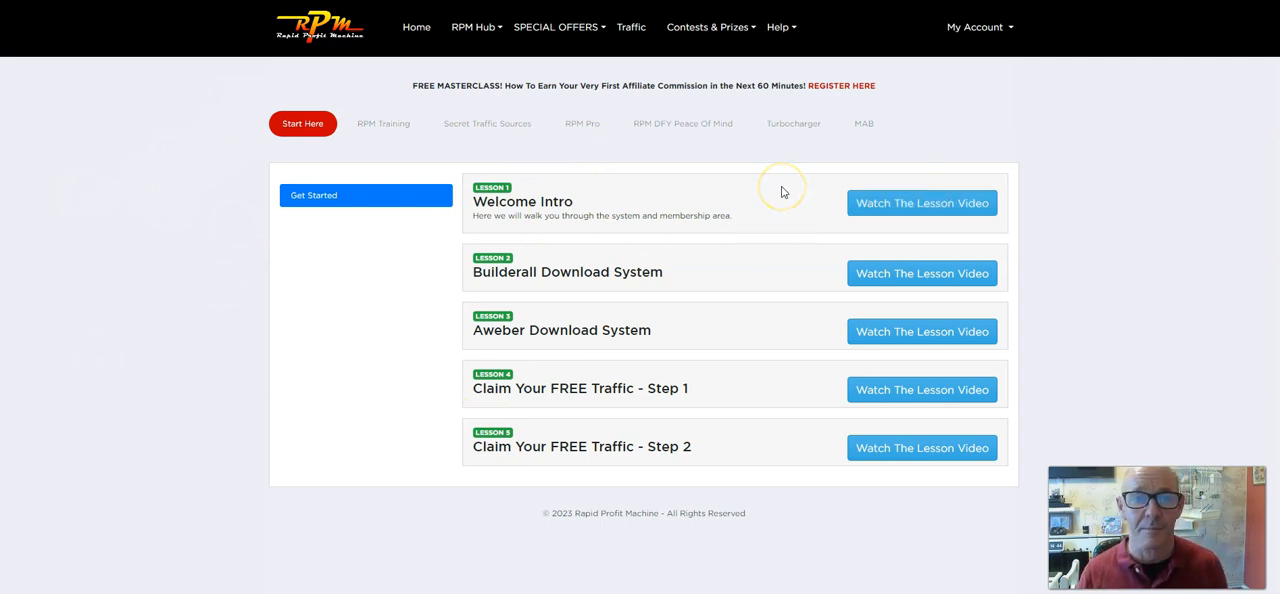
mouse_move(635, 291)
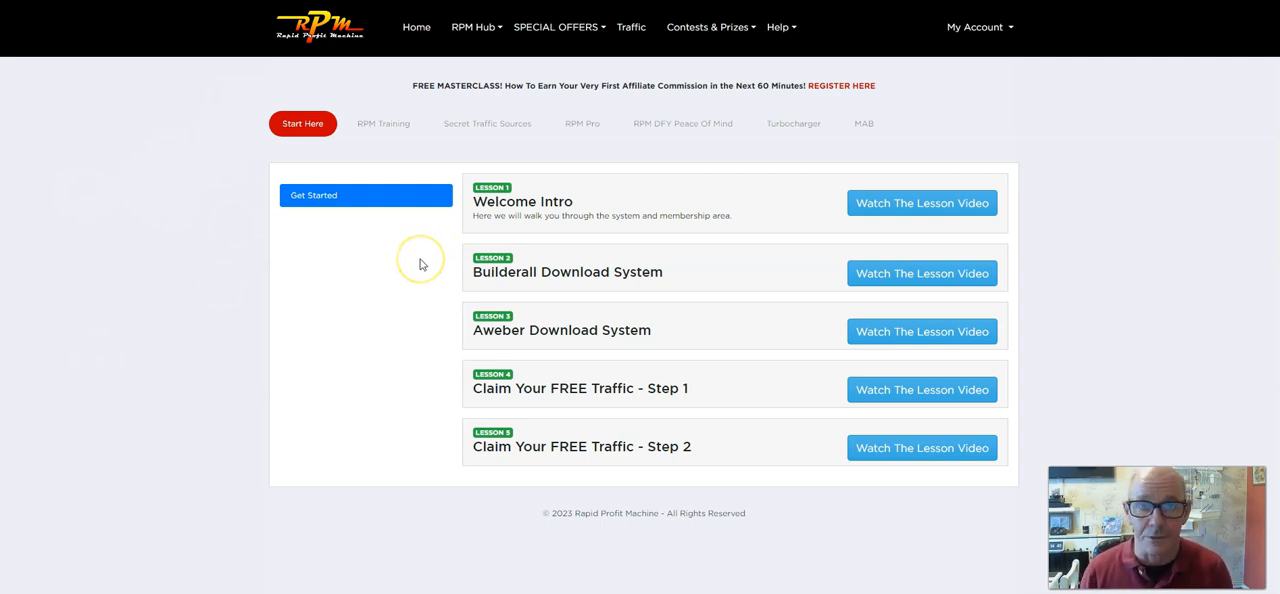
mouse_move(455, 247)
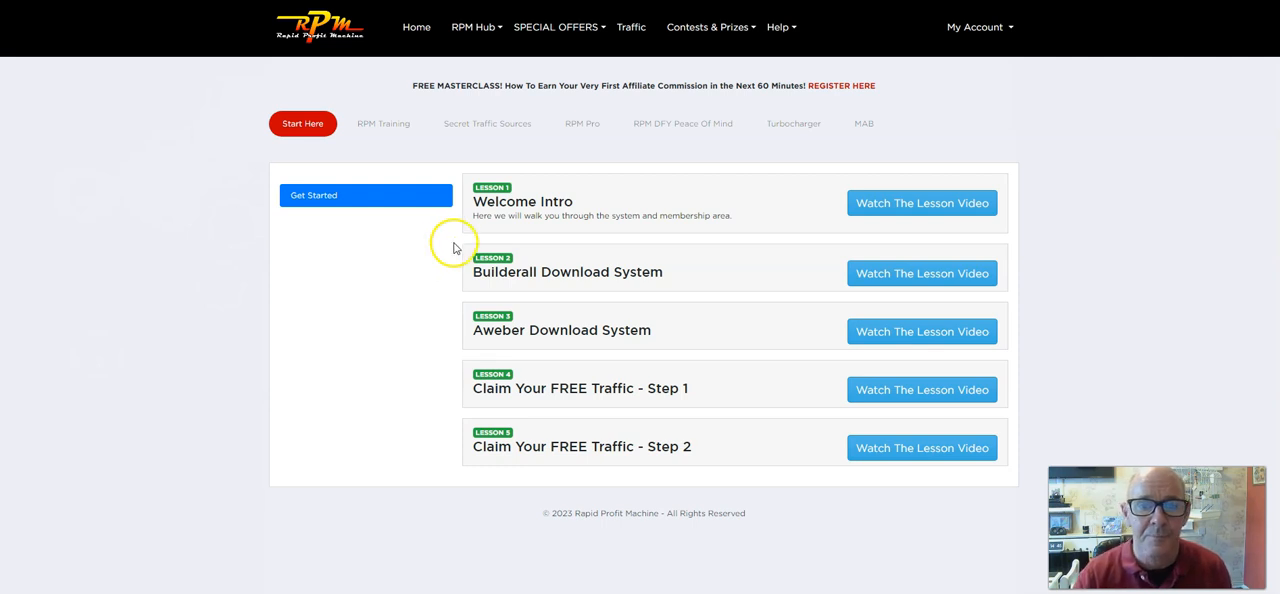
mouse_move(339, 289)
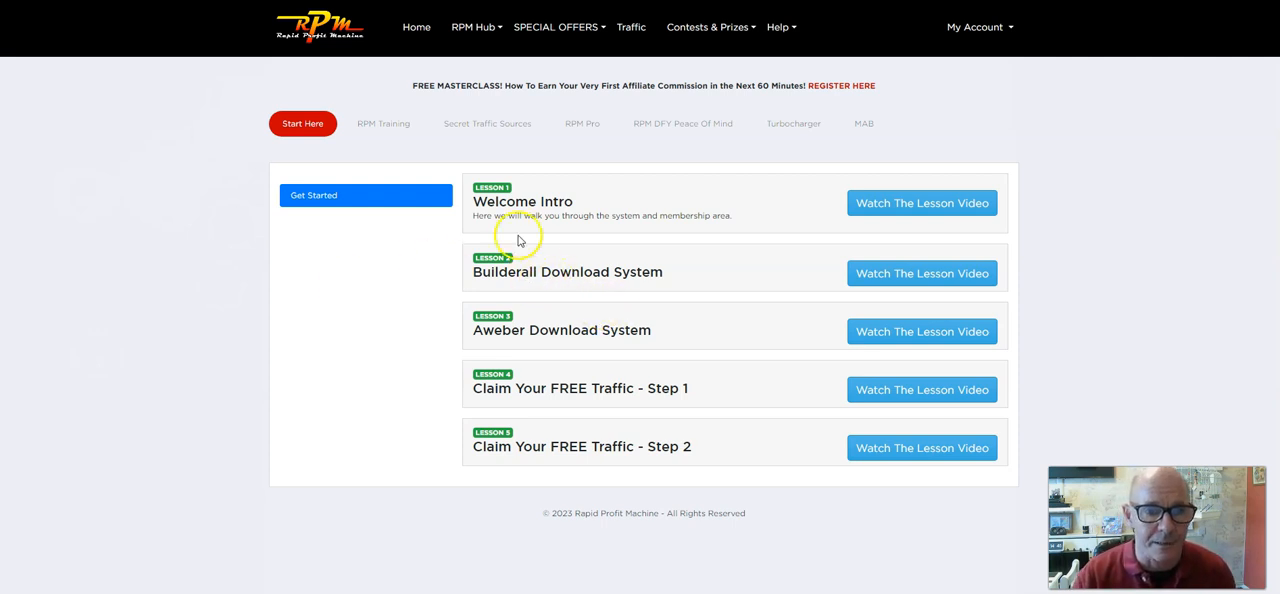
left_click(383, 123)
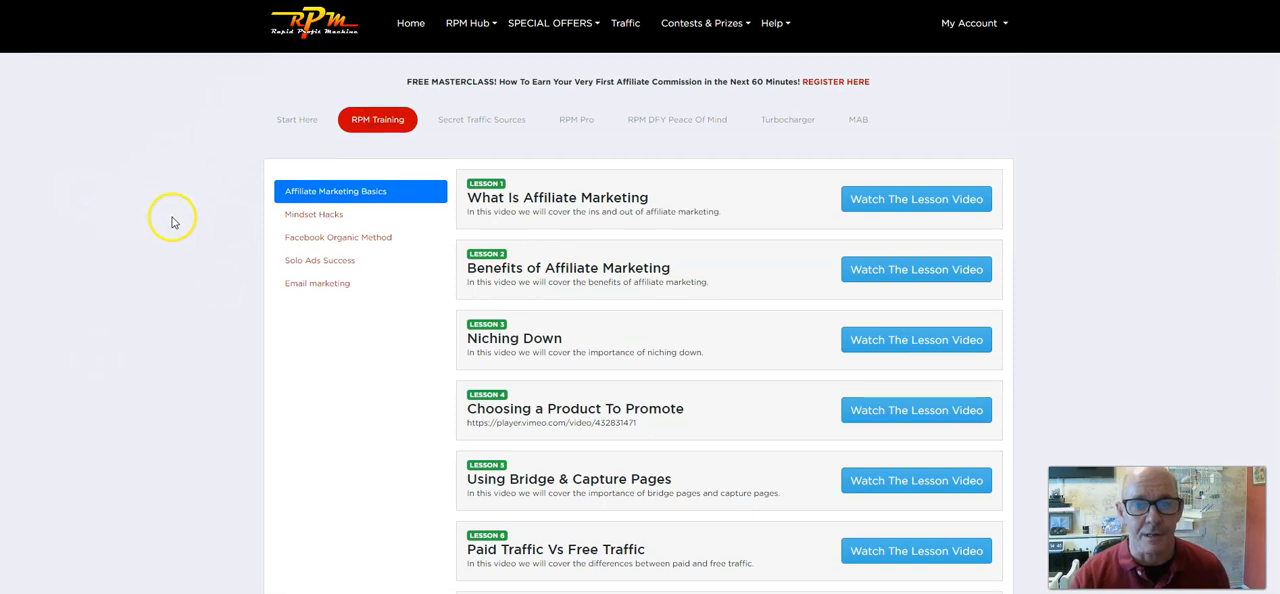
scroll("down", 3)
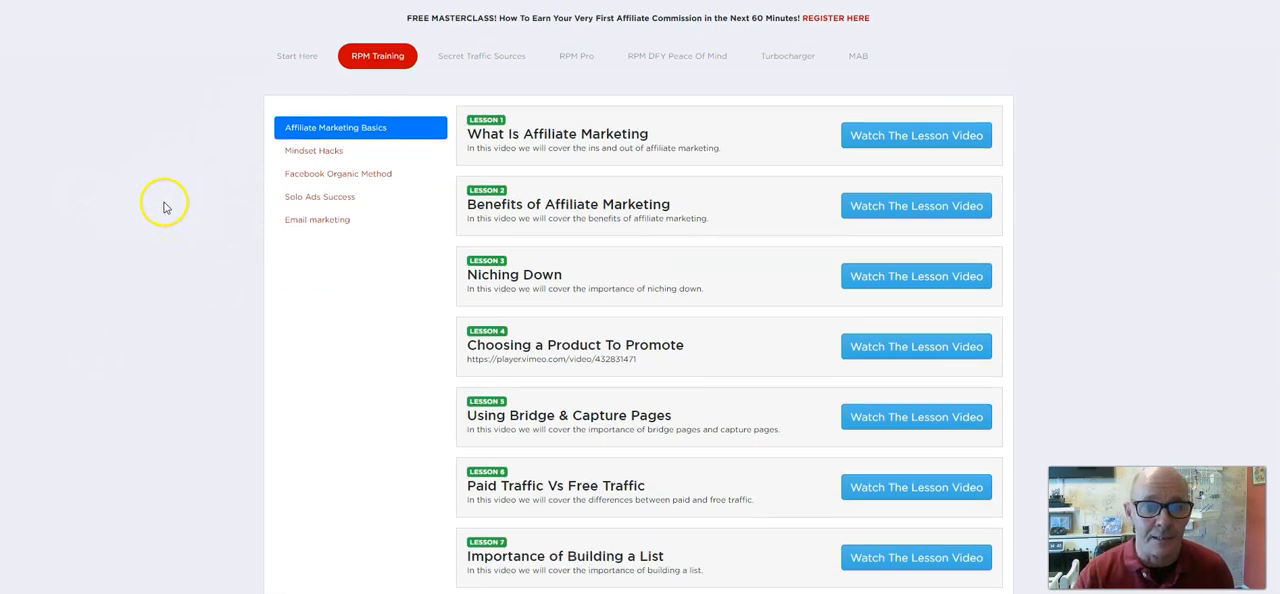
scroll("down", 3)
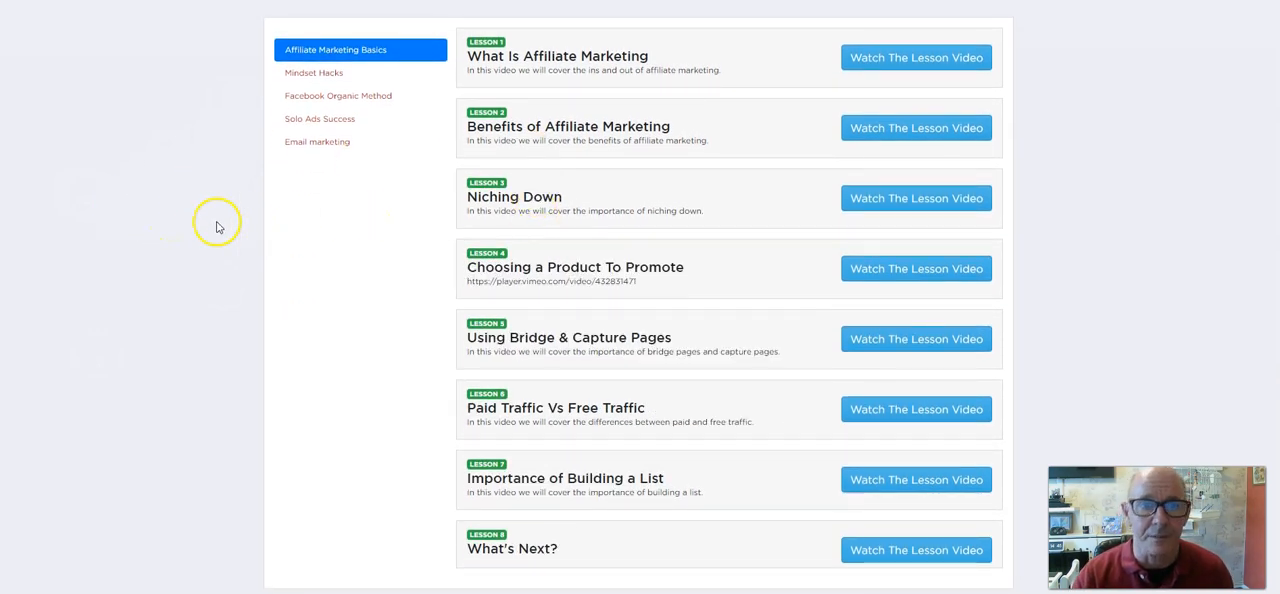
mouse_move(189, 213)
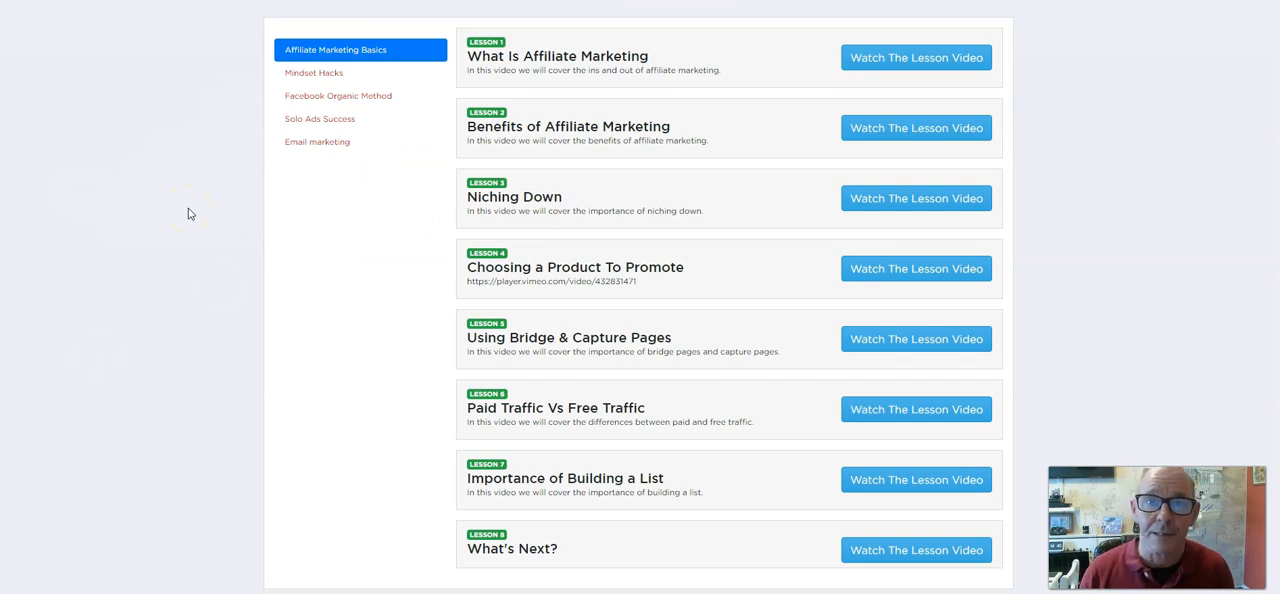